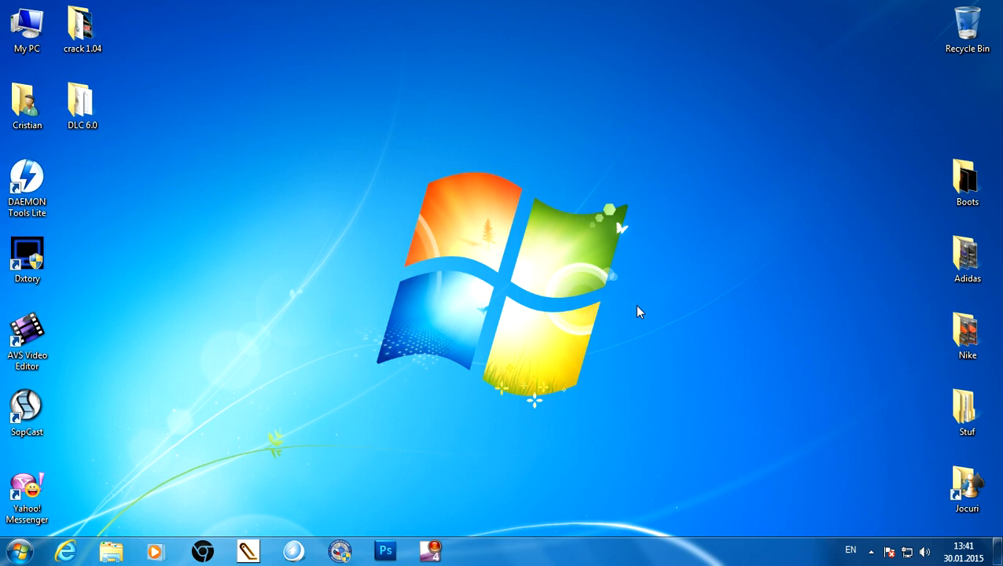
Show the Pro Evolution Soccer 2013 install folder via the Pes 2013 favorite.
click(82, 102)
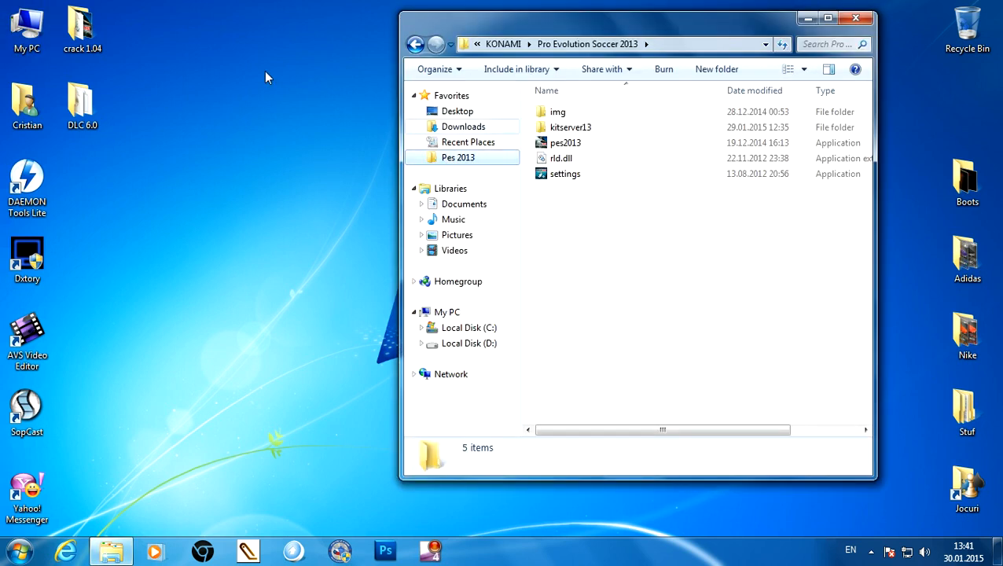
mouse_move(196, 84)
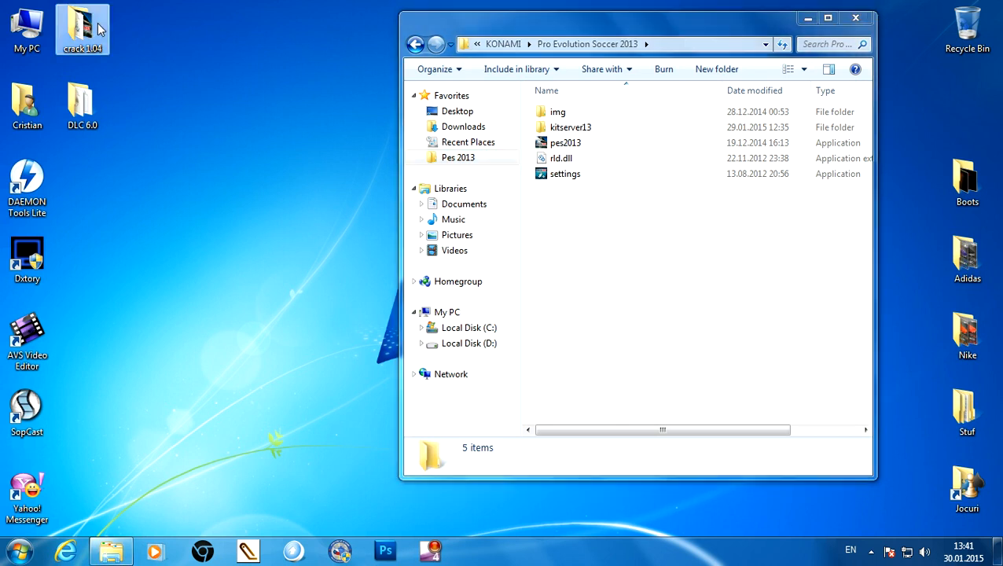
Paste crack 1.04's pes2013 and rld.dll into the game folder.
double_click(82, 29)
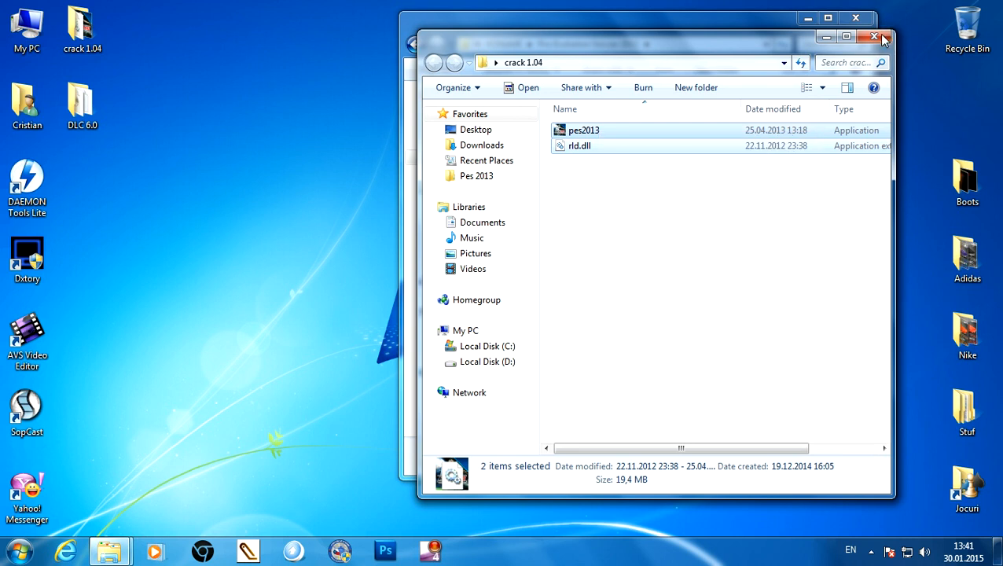
right_click(684, 314)
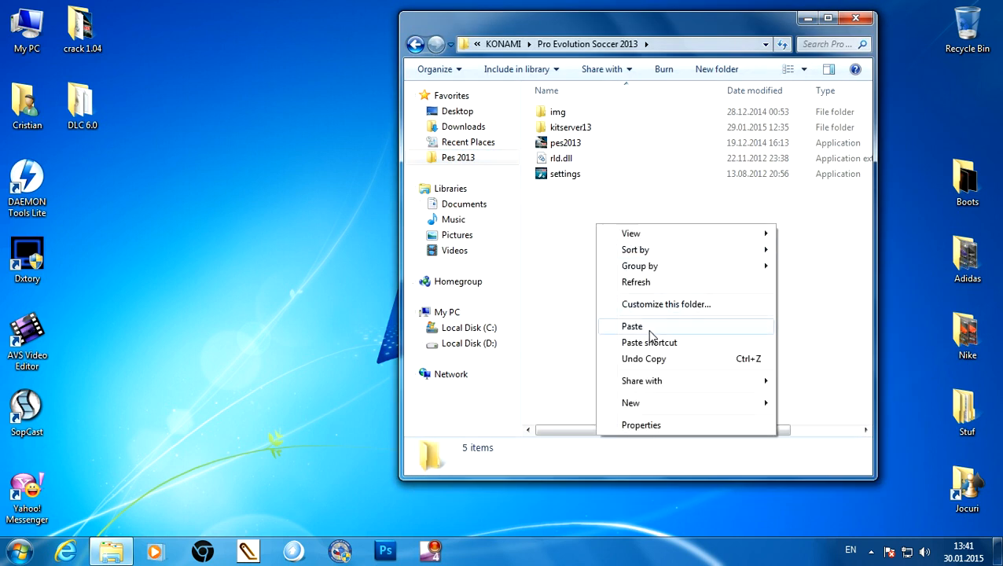
click(632, 326)
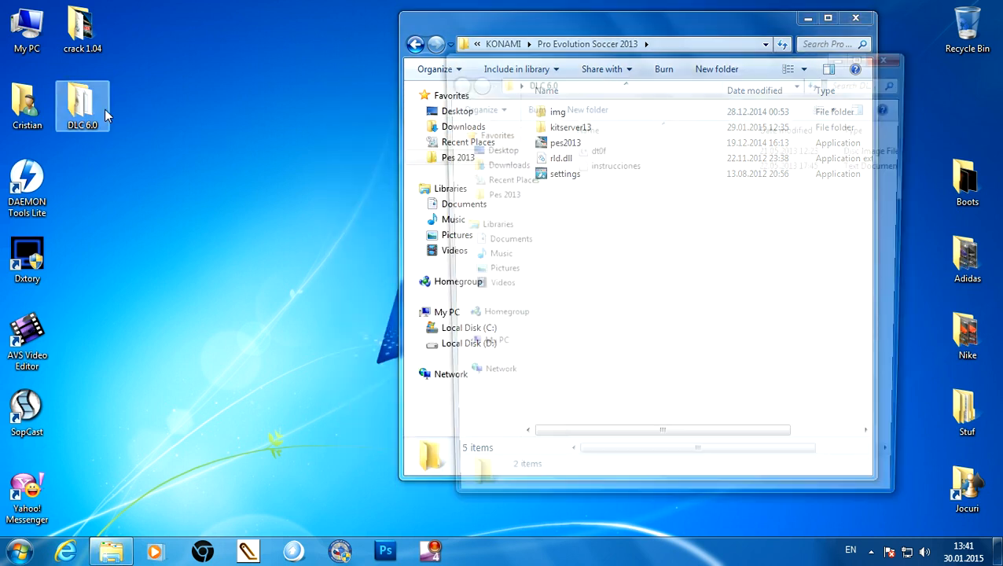
Replace dt0f in the img folder with the DLC 6.0 version, then return.
right_click(595, 148)
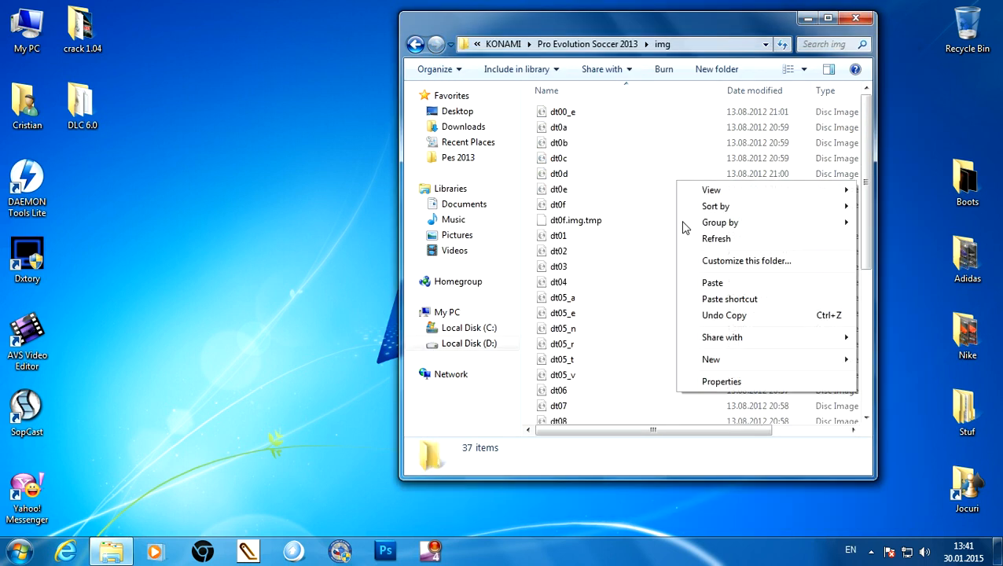
click(712, 282)
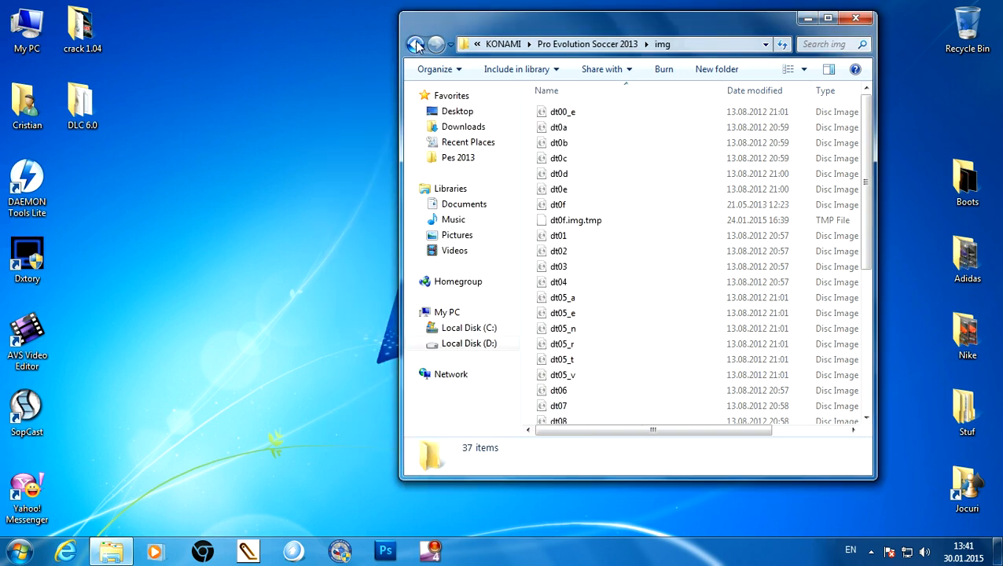
click(415, 44)
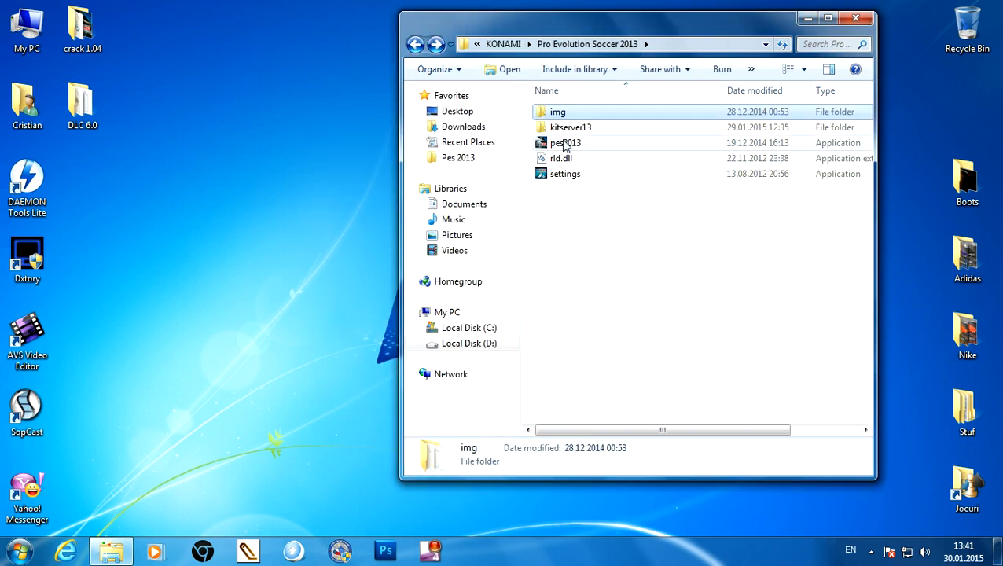
Launch pes2013.exe to reach the title screen showing Data Pack 6.00 Ver. 1.04.
click(565, 143)
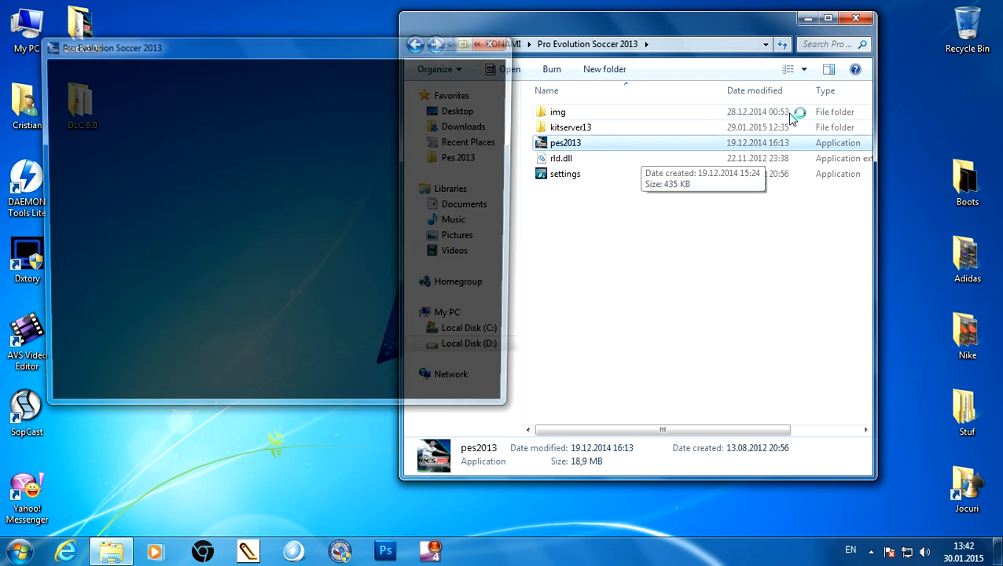
double_click(565, 142)
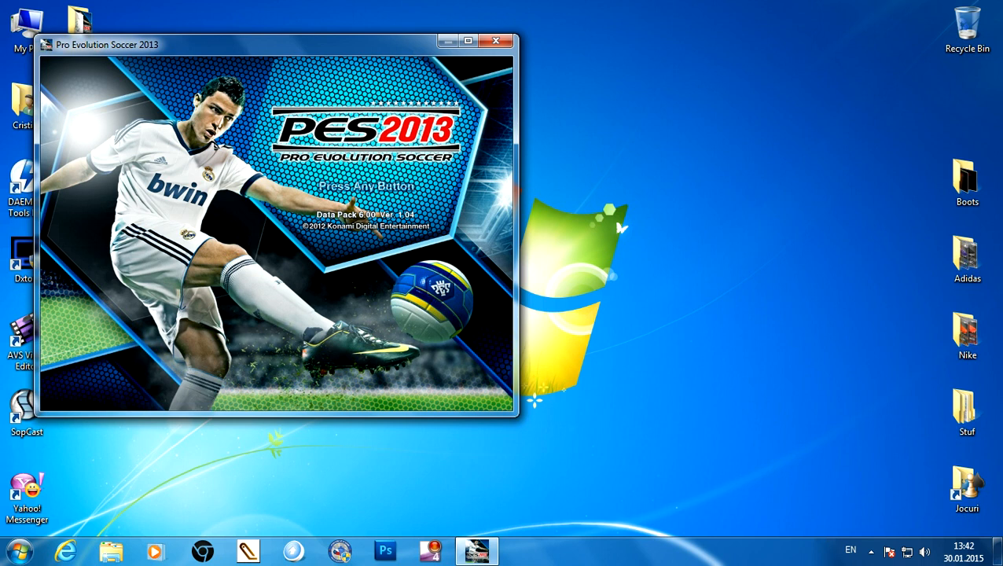
mouse_move(747, 220)
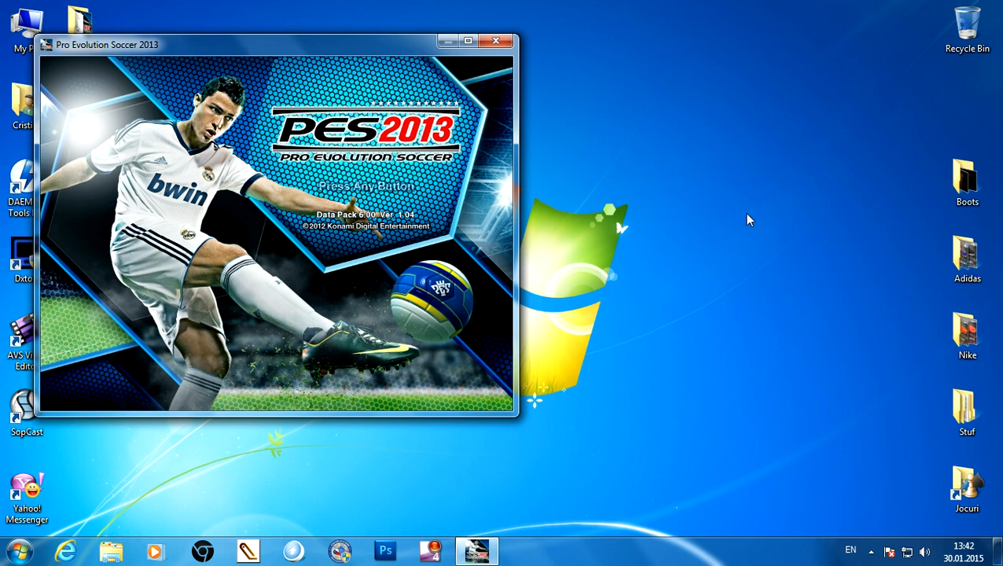
mouse_move(745, 222)
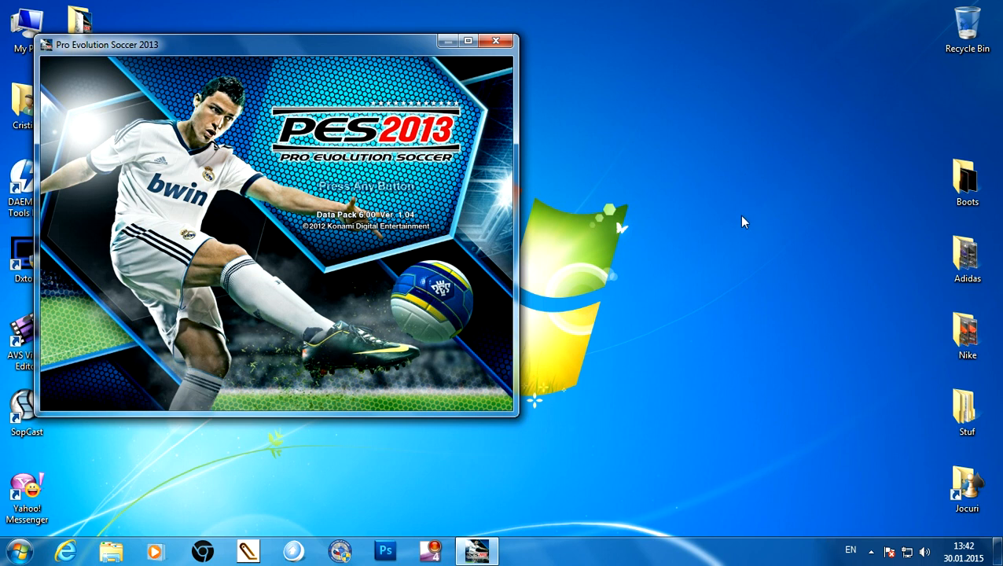